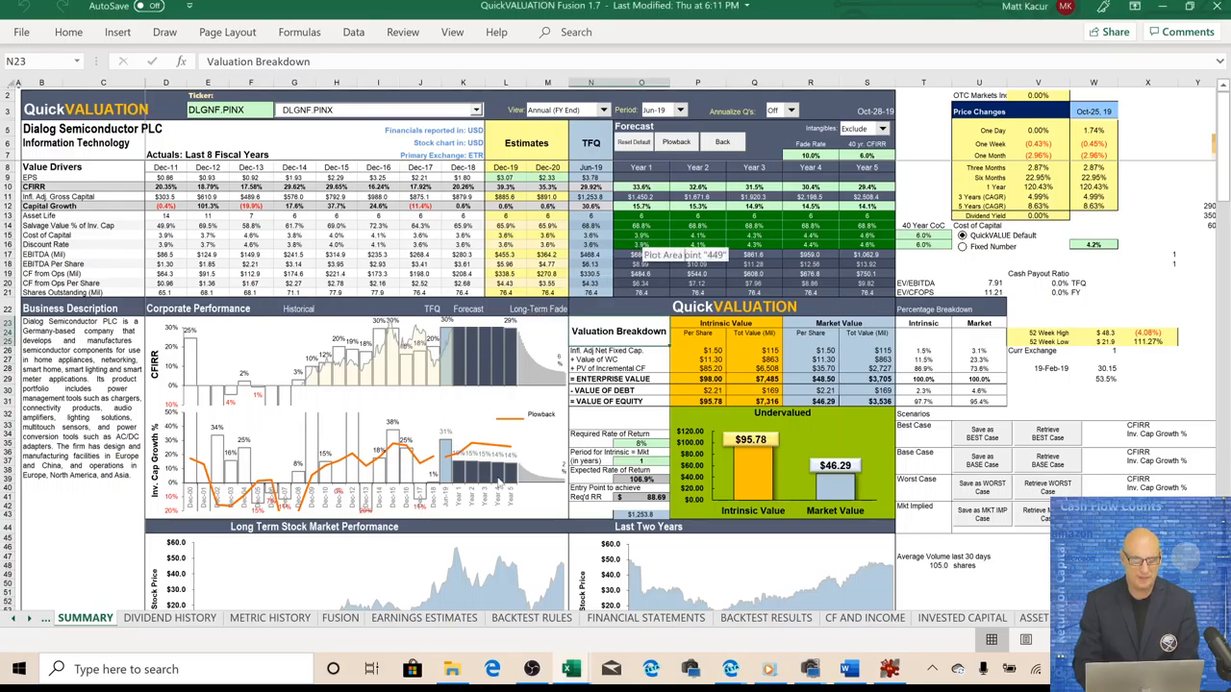
pyautogui.moveTo(539, 242)
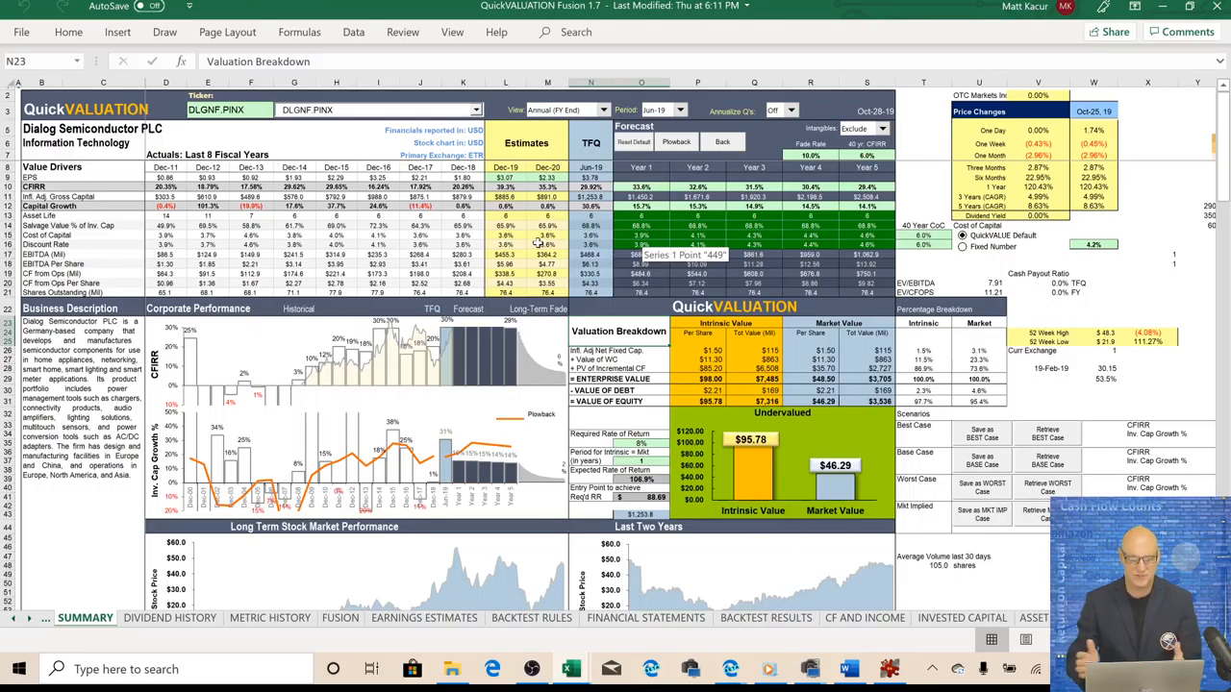
pyautogui.moveTo(273, 375)
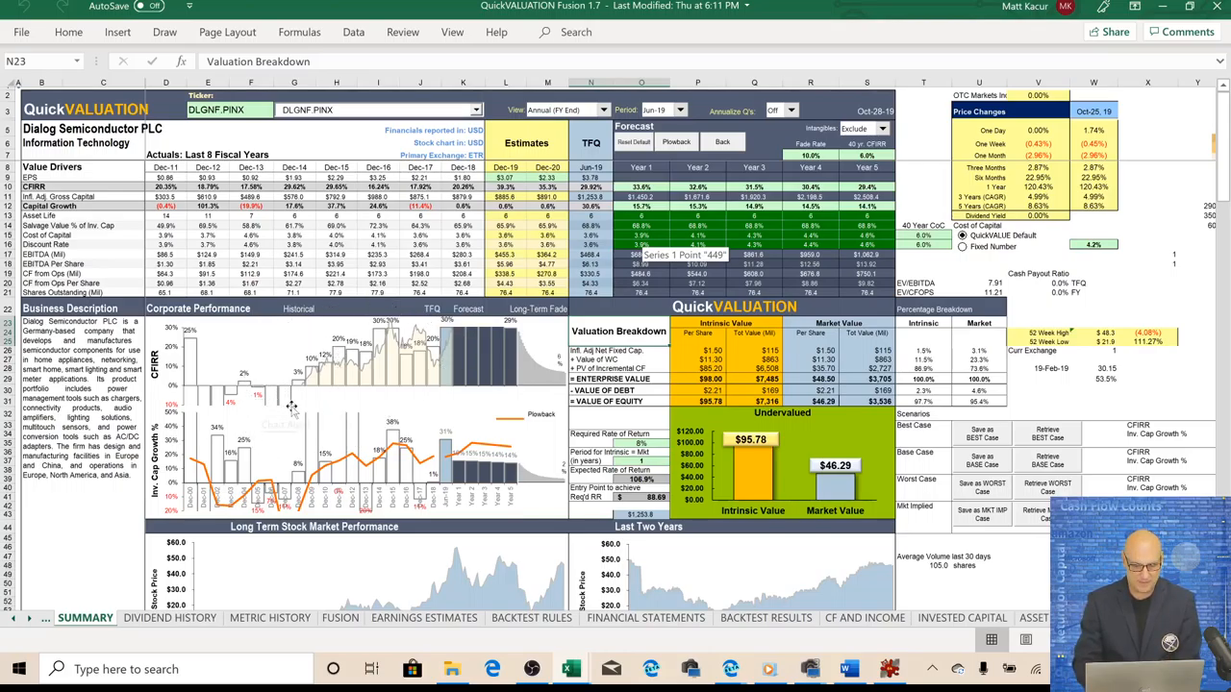
pyautogui.moveTo(345, 404)
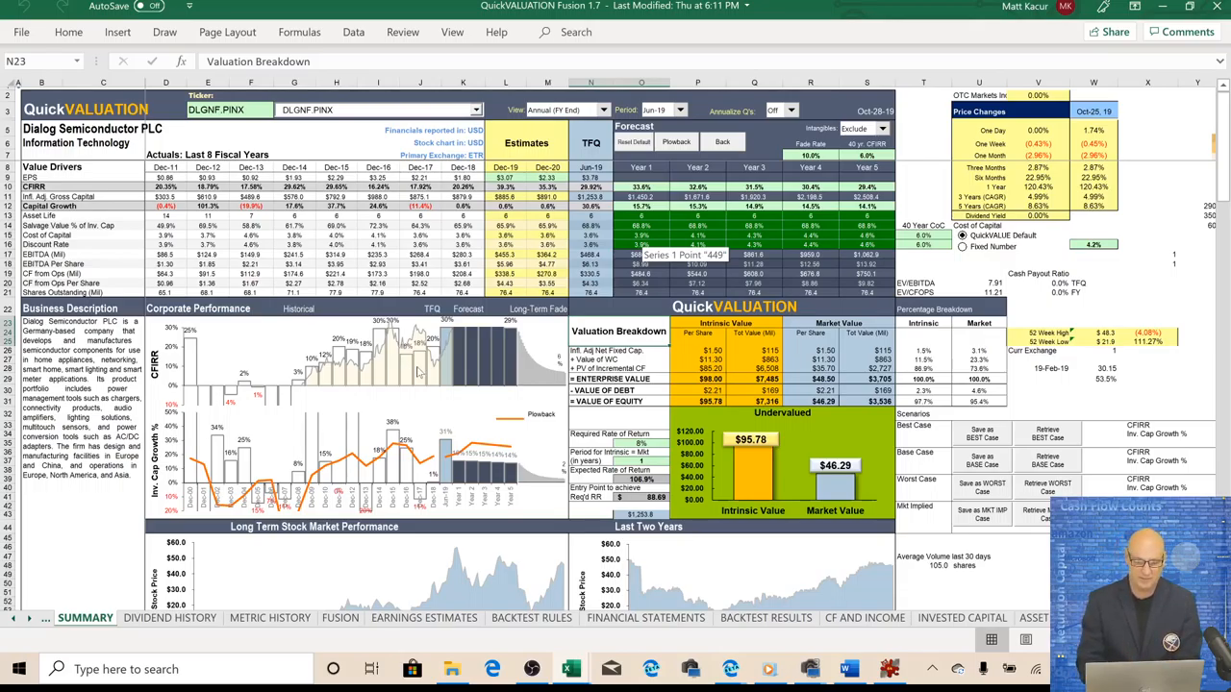
pyautogui.moveTo(380, 393)
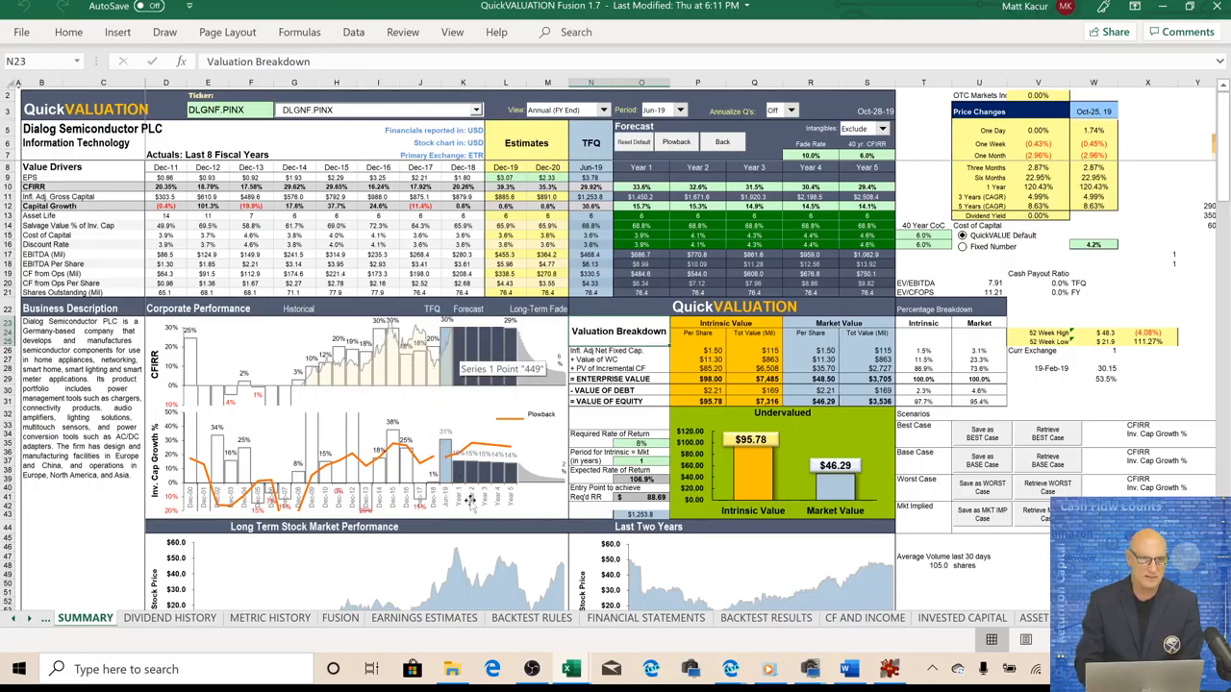
pyautogui.moveTo(619, 581)
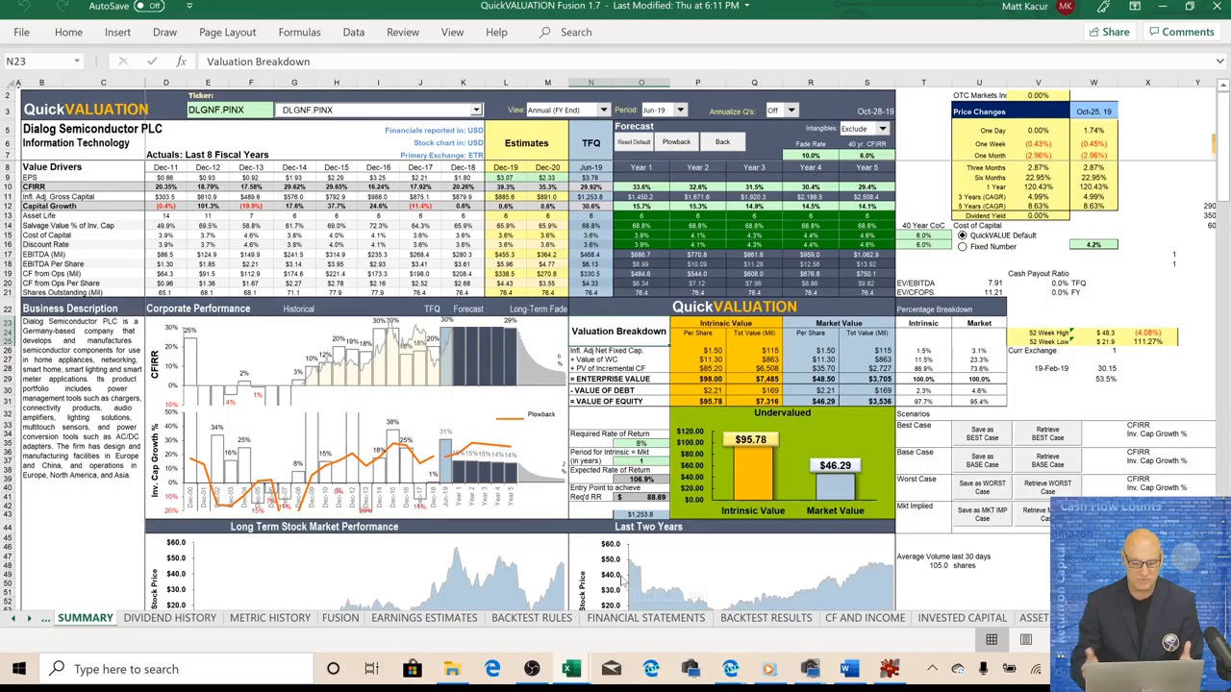
pyautogui.moveTo(623, 581)
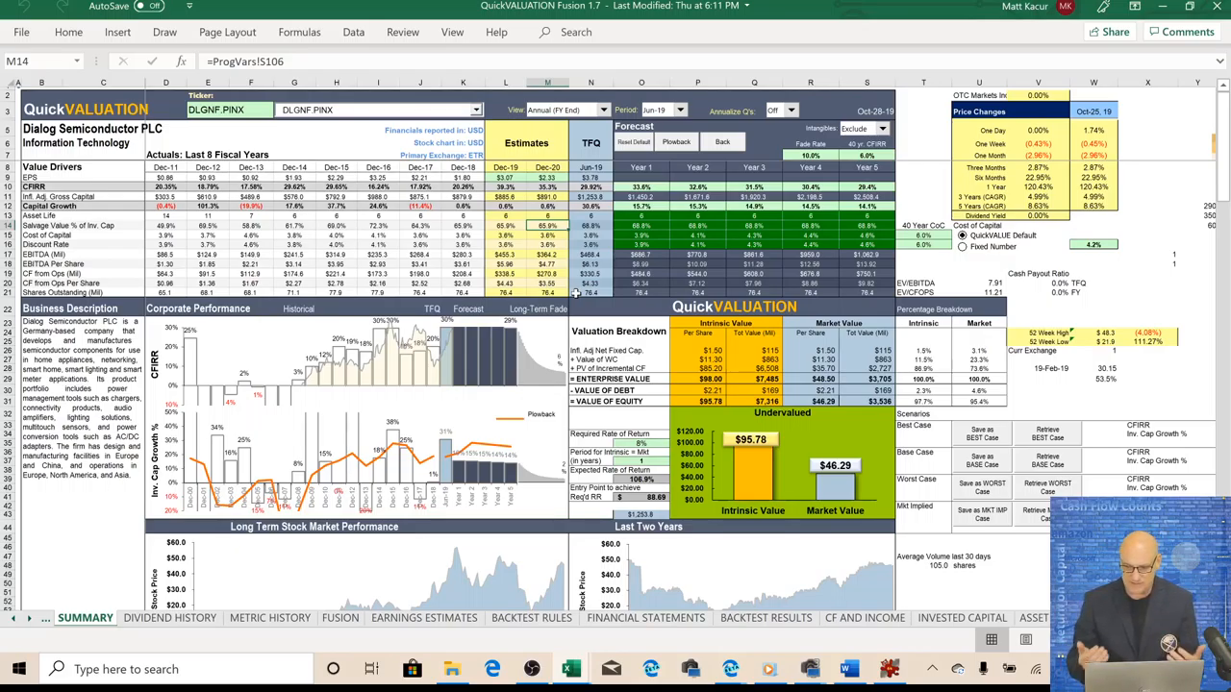
pyautogui.moveTo(542, 424)
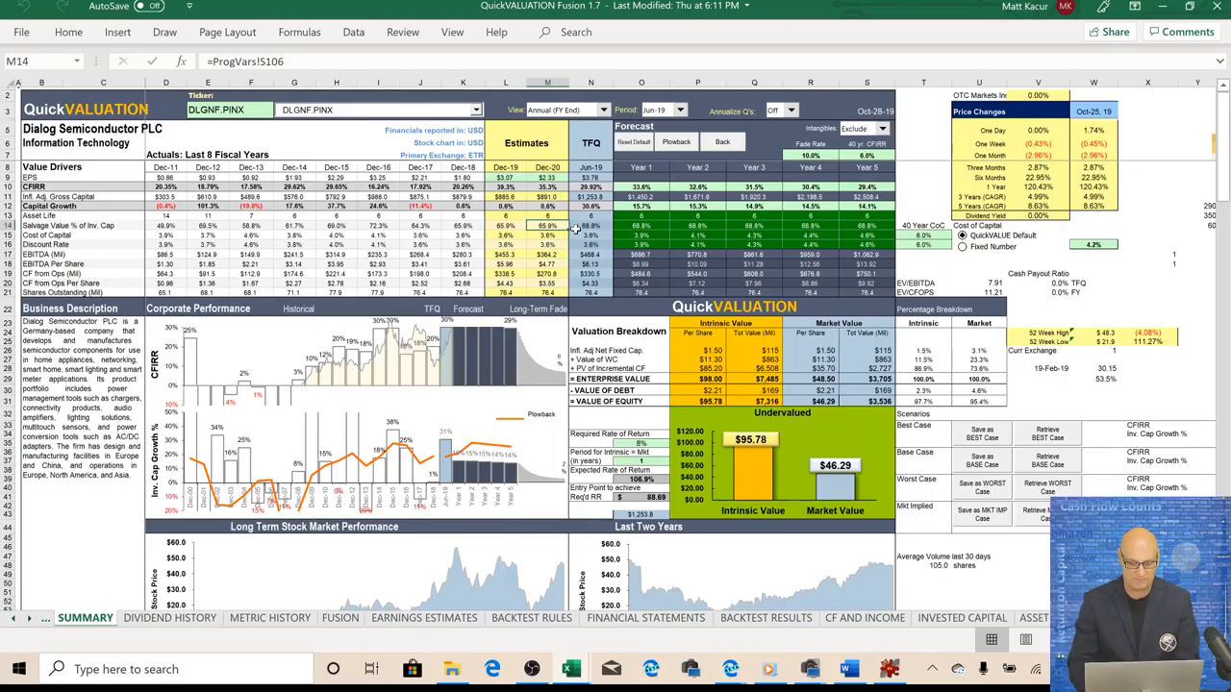
pyautogui.moveTo(565, 575)
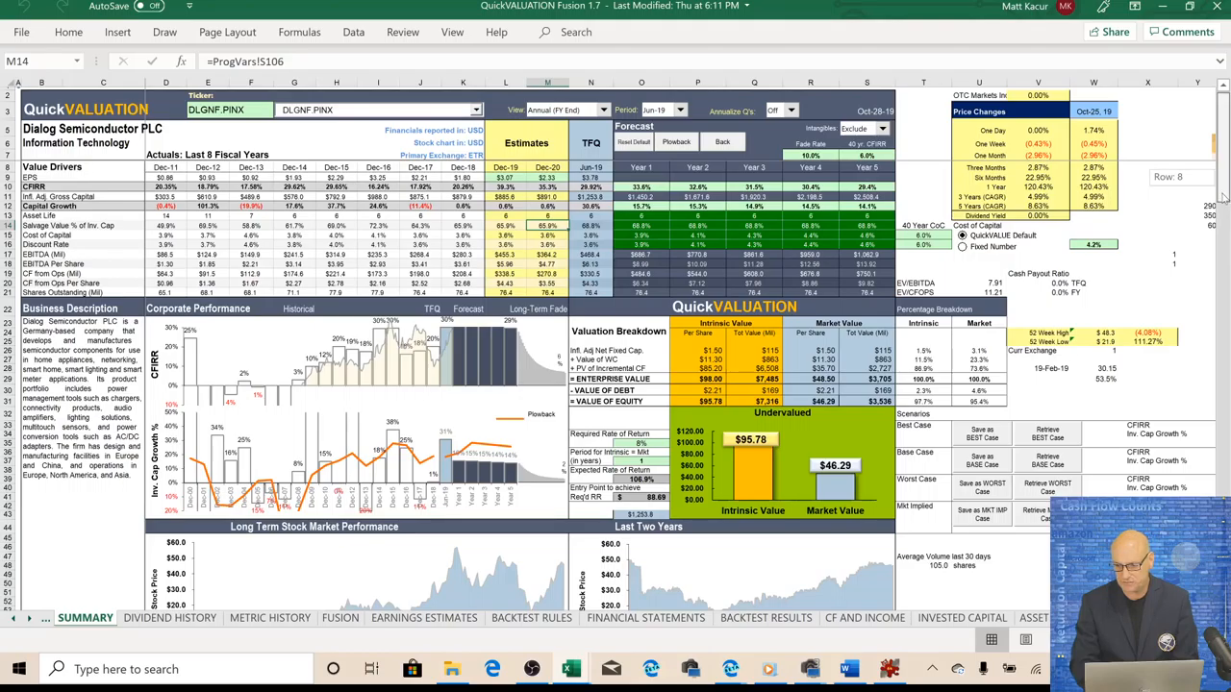
# - Scroll the SUMMARY sheet to show the Long Term Stock Market Performance chart and select cell L6
pyautogui.scroll(-3)
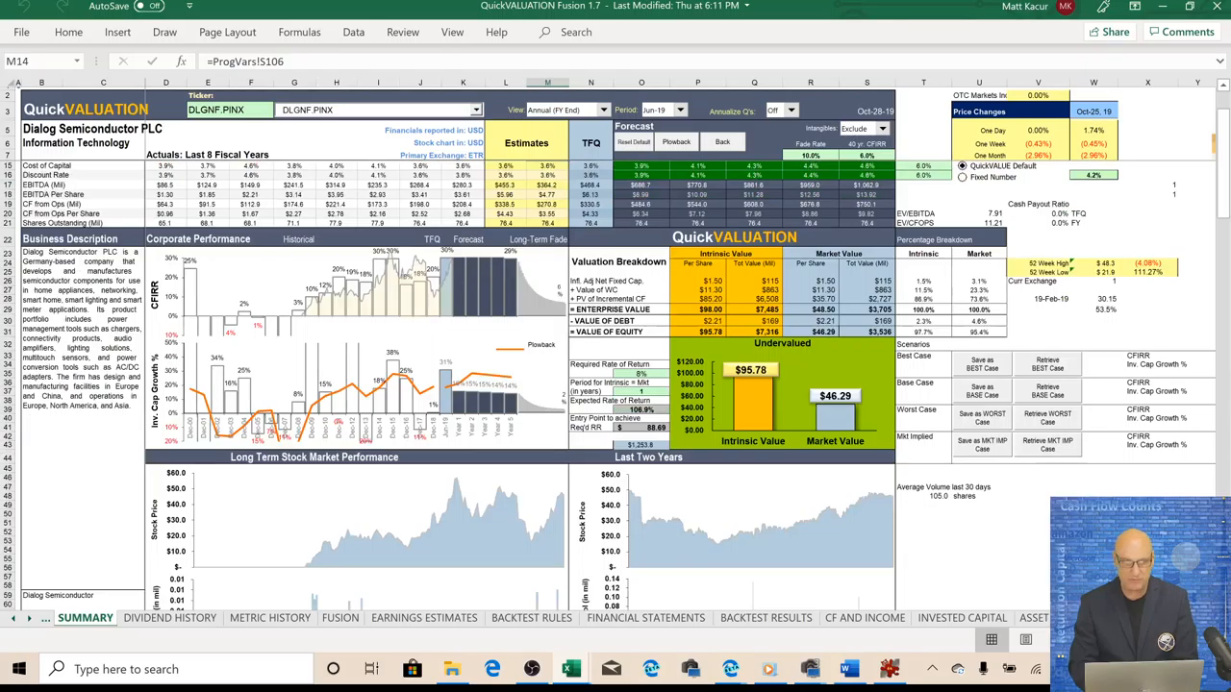
pyautogui.moveTo(546, 565)
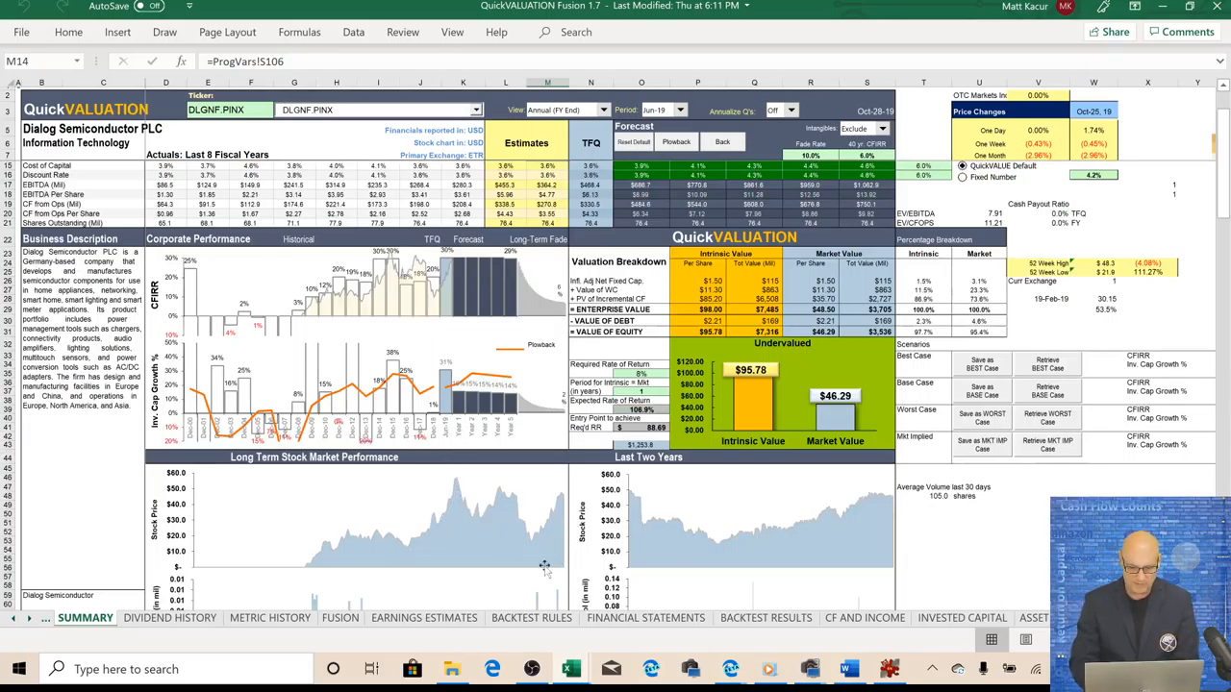
pyautogui.moveTo(561, 504)
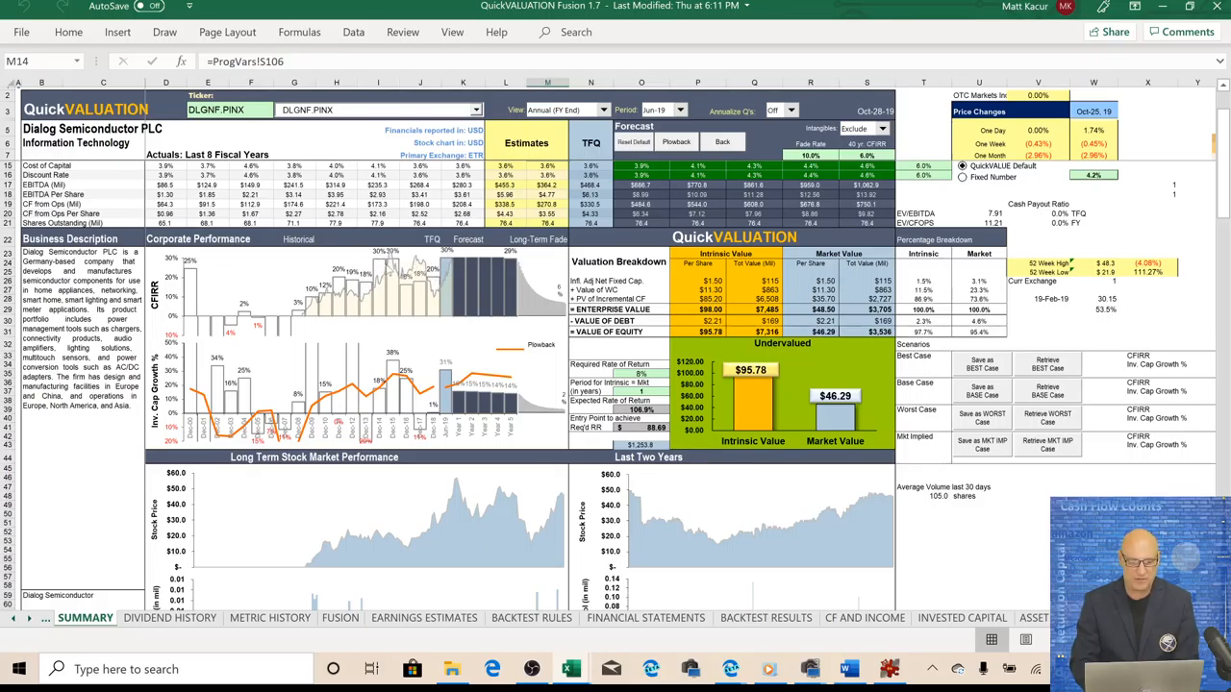
pyautogui.moveTo(389, 273)
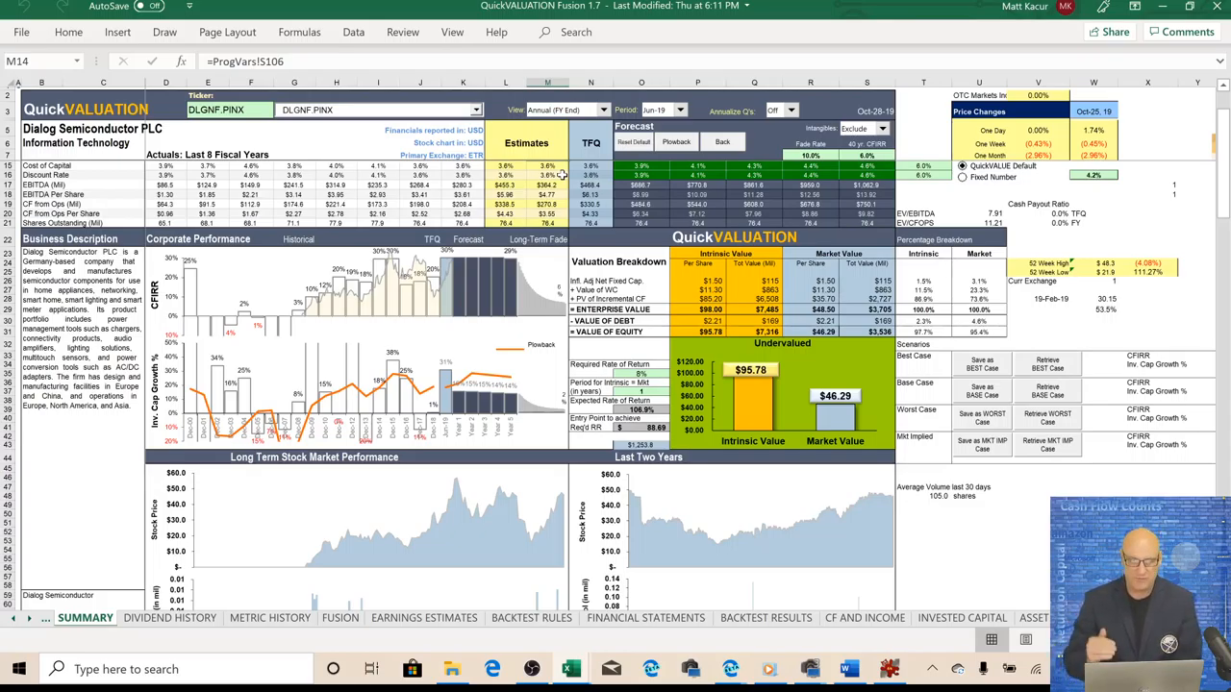
pyautogui.click(527, 142)
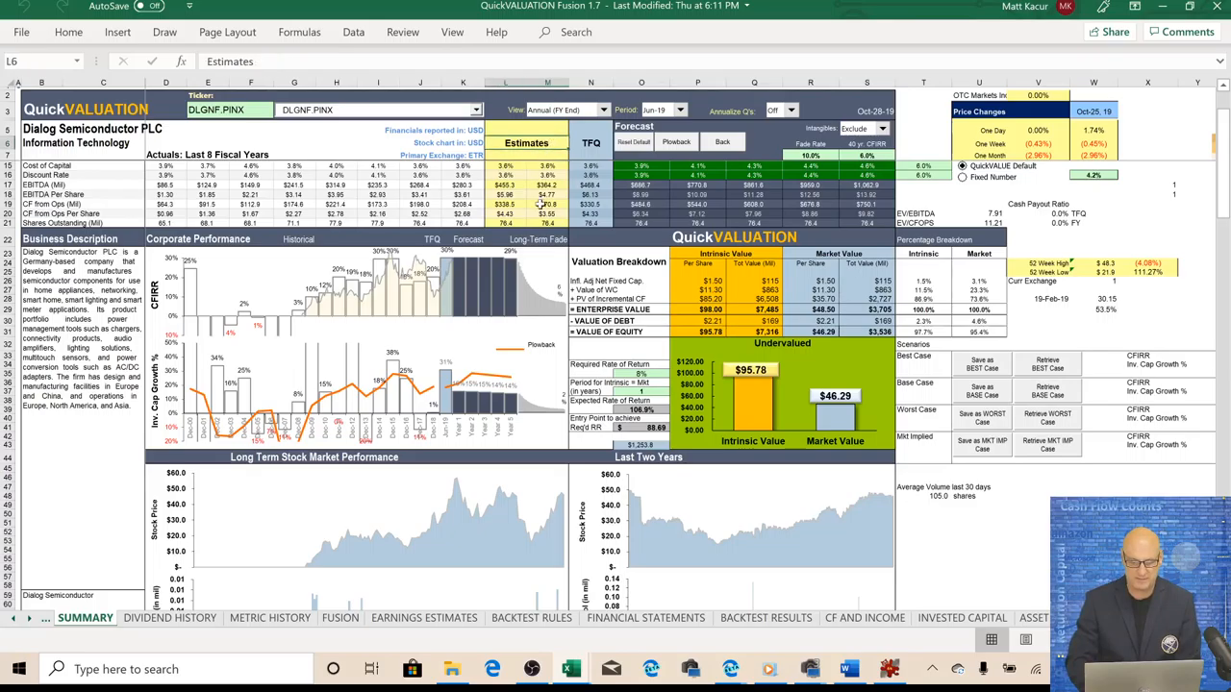